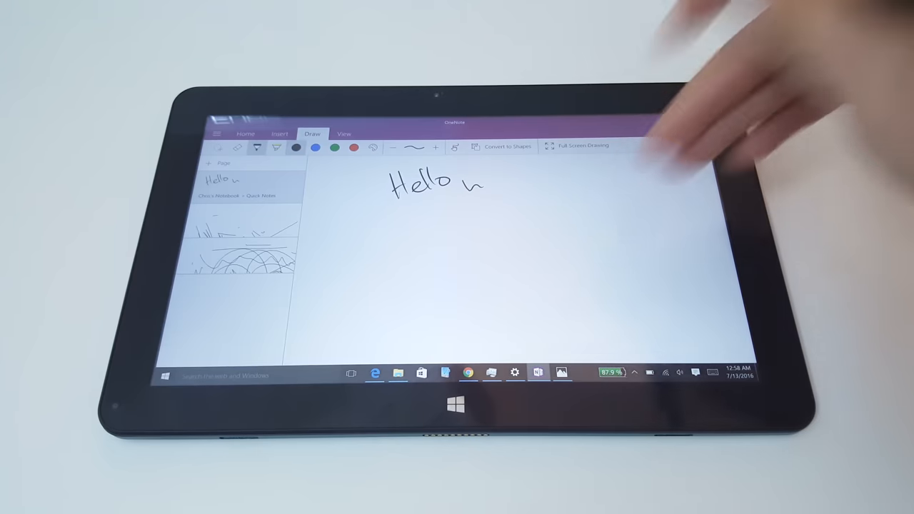
Handwrite 'Hello' in ink on the blank OneNote page.
left_click(580, 145)
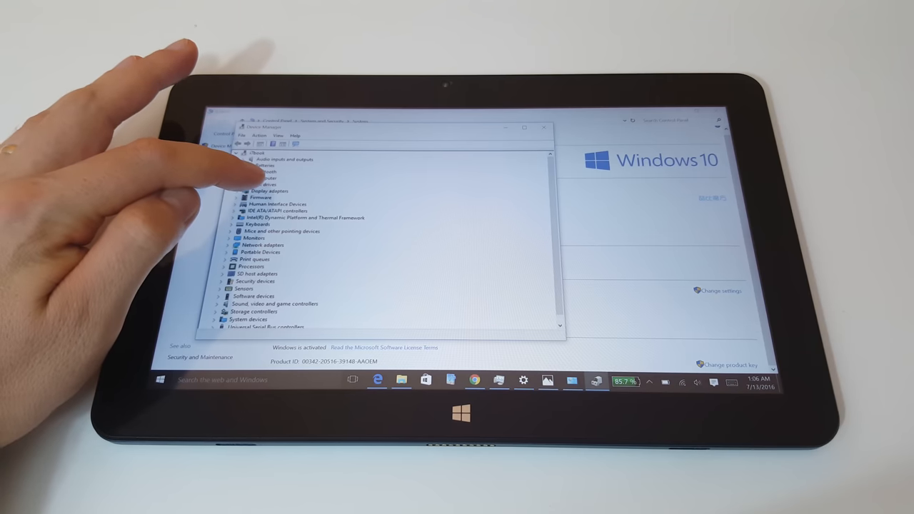
Expand Device Manager's drive and network lists to show the FORESEE 64GB SSD and Intel Wi-Fi.
left_click(257, 183)
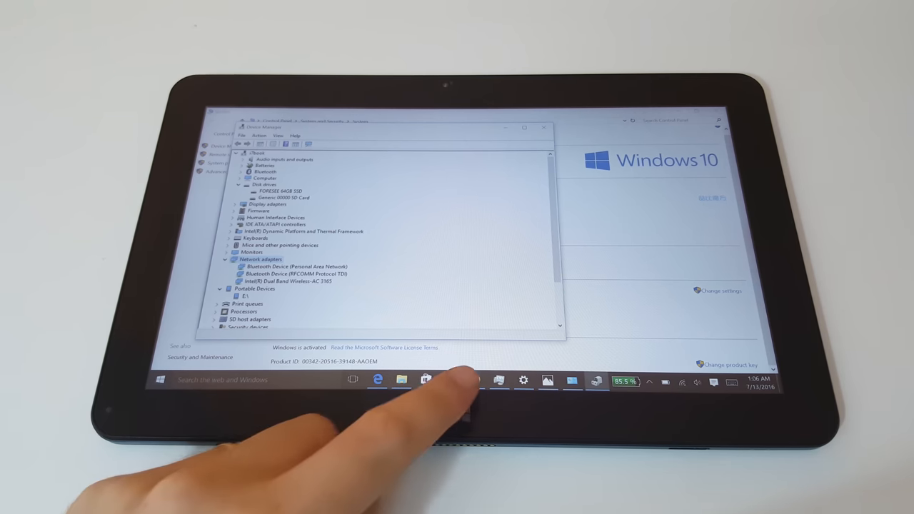
right_click(475, 380)
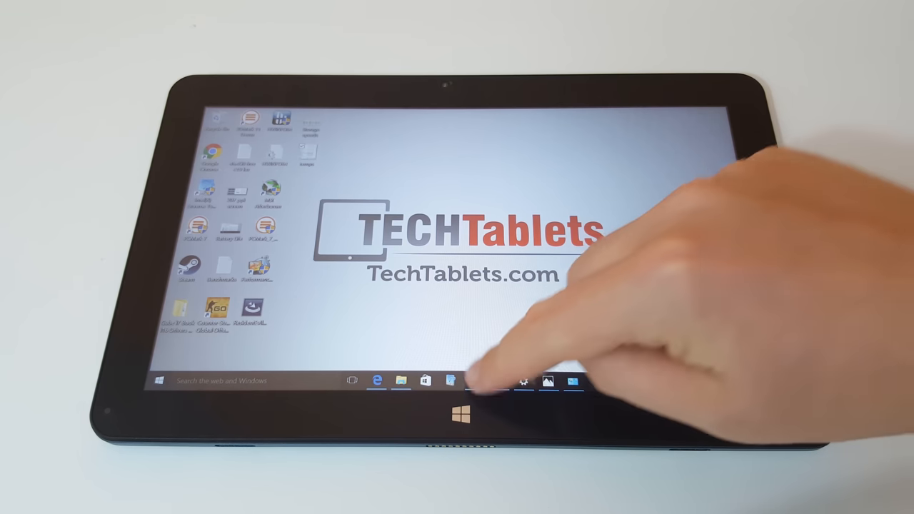
Launch Chrome from the taskbar and load techtablets.com.
left_click(451, 381)
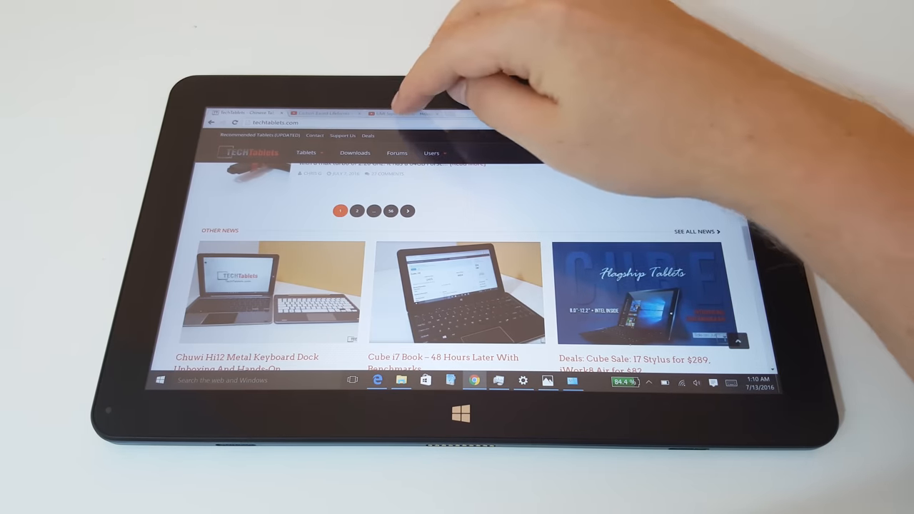
left_click(397, 115)
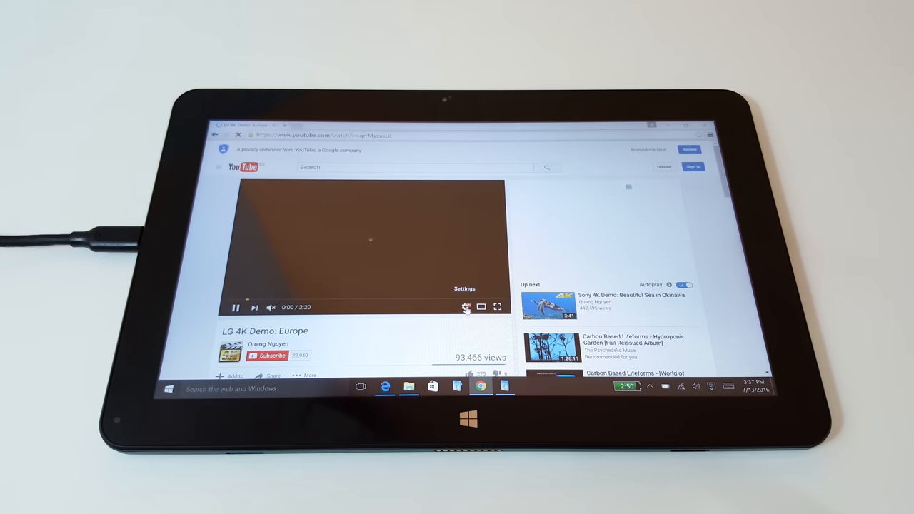
Check the LG 4K Demo: Europe video's quality options and show its Stats for nerds.
left_click(465, 307)
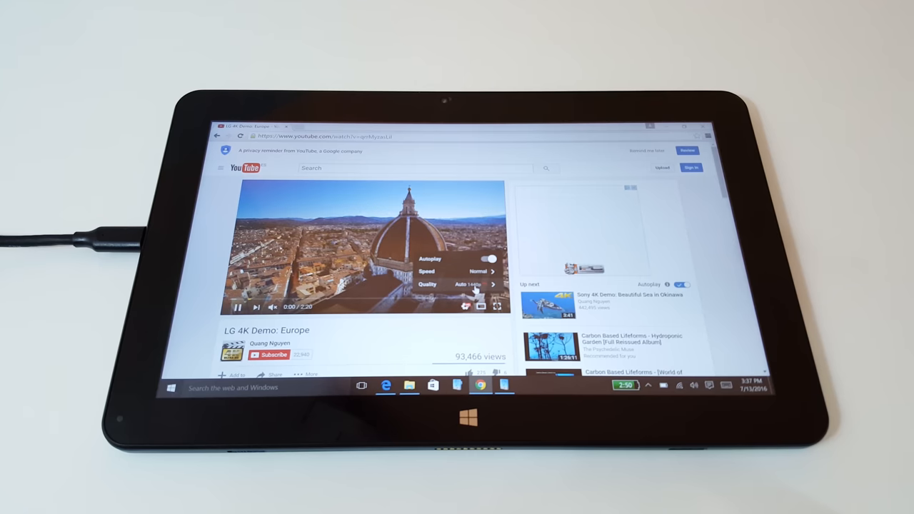
left_click(475, 285)
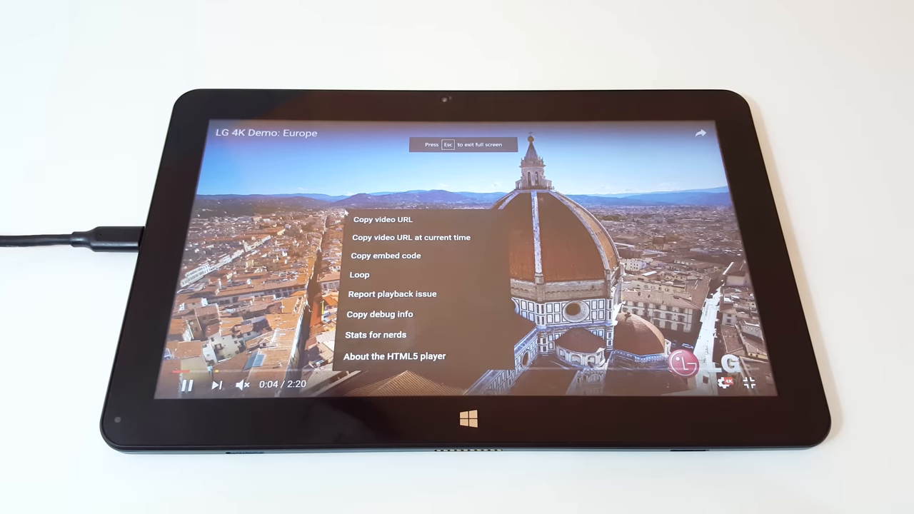
left_click(373, 335)
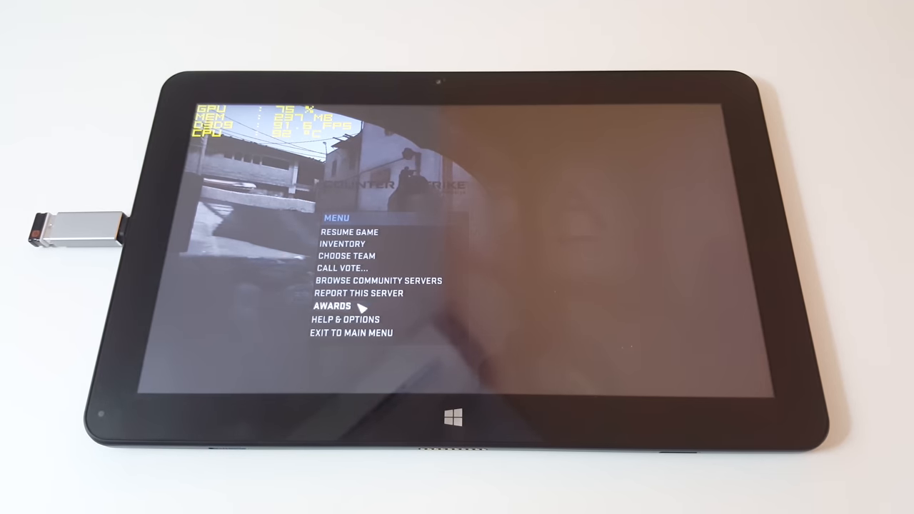
From the CS:GO pause menu, go to Help & Options and then Video Settings.
left_click(343, 319)
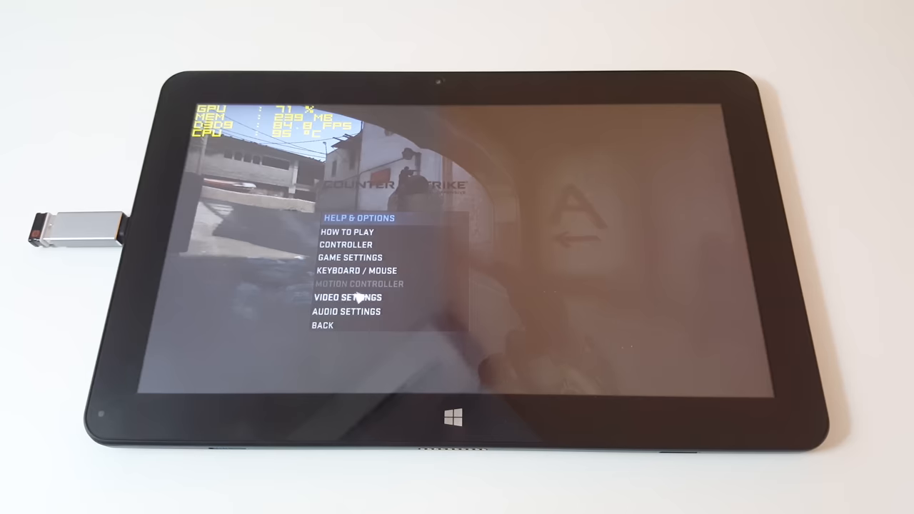
left_click(346, 297)
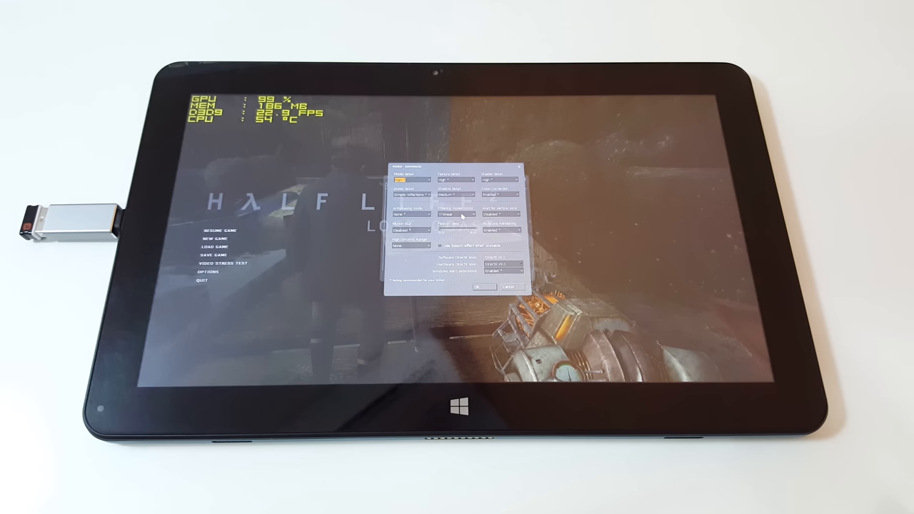
Show the Half-Life 2: Lost Coast advanced video options with the overlay at 99% GPU.
left_click(478, 285)
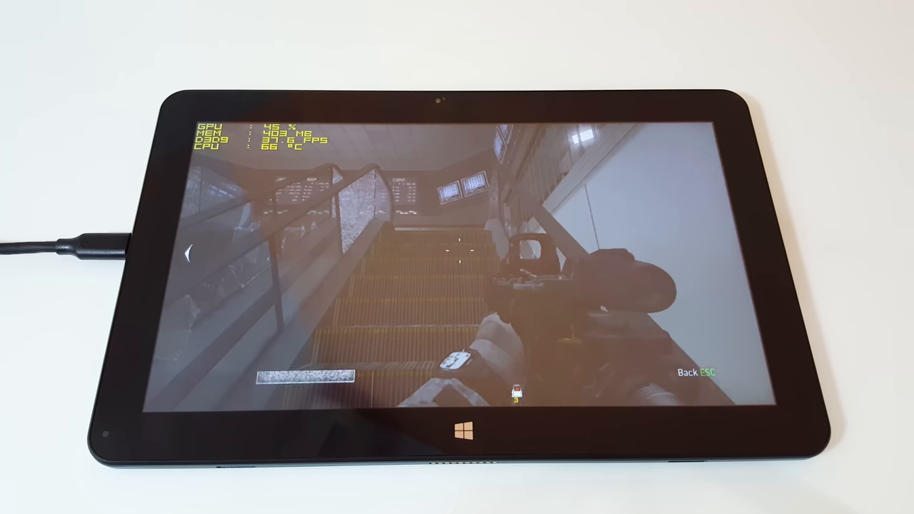
key("Escape")
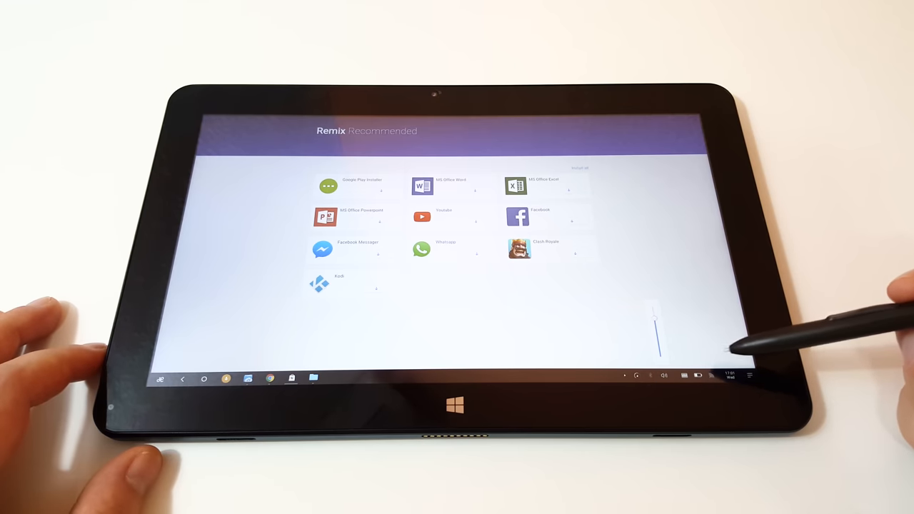
Show the Remix OS Wi-Fi panel listing the connected network.
left_click(651, 375)
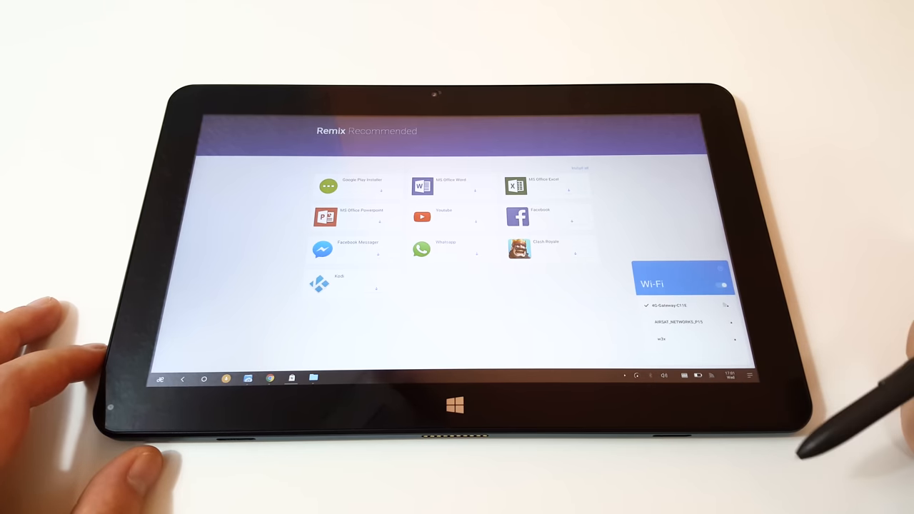